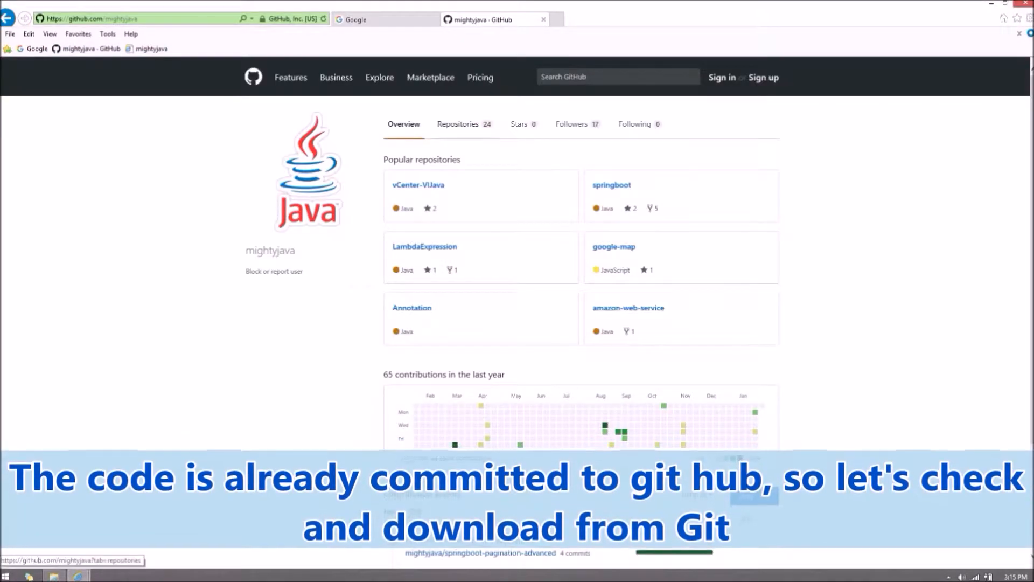
Step: Download the springboot-jsp-bootstrap-guavacache repository from the Repositories list as a ZIP
left_click(458, 124)
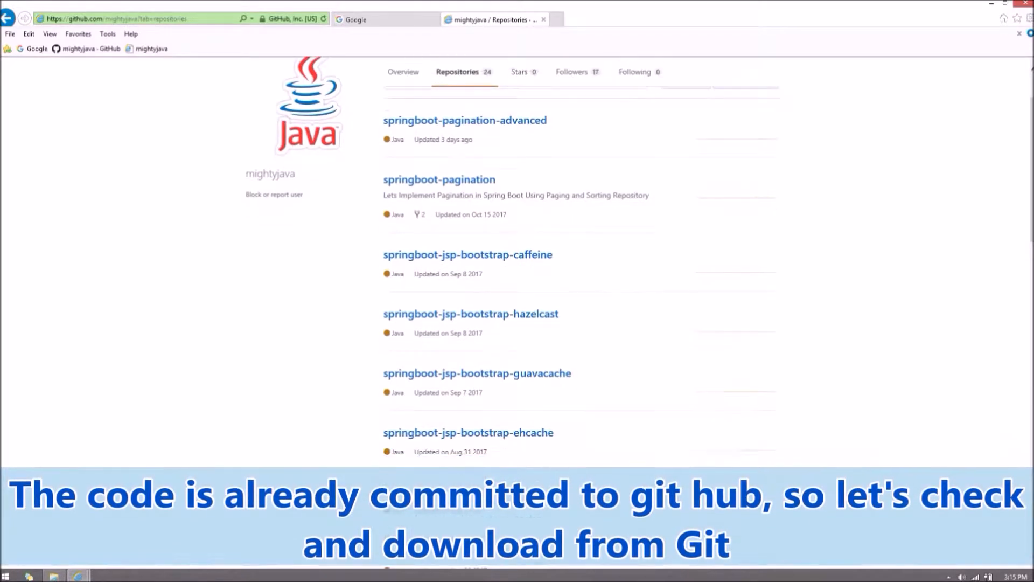
left_click(478, 373)
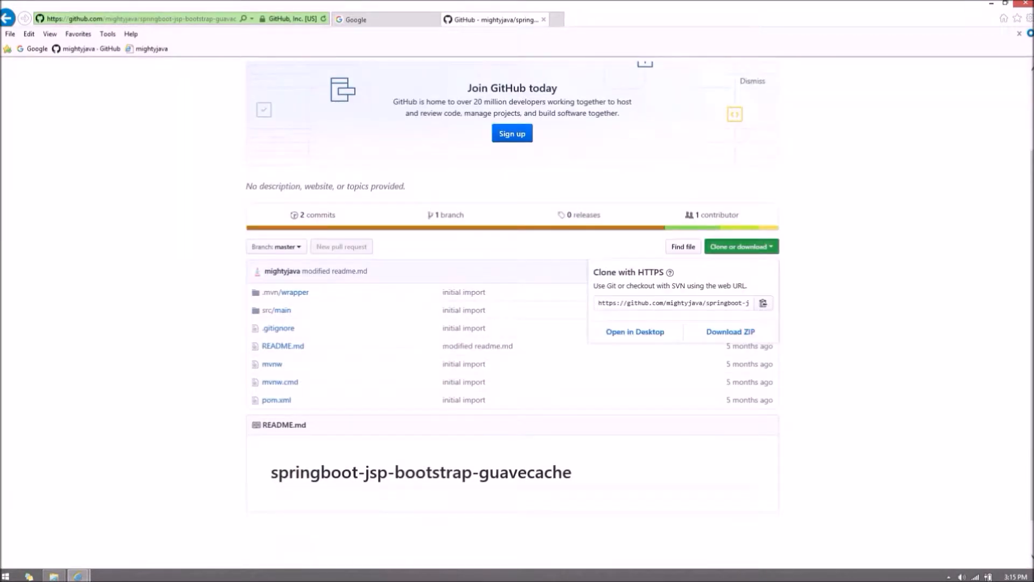
left_click(730, 330)
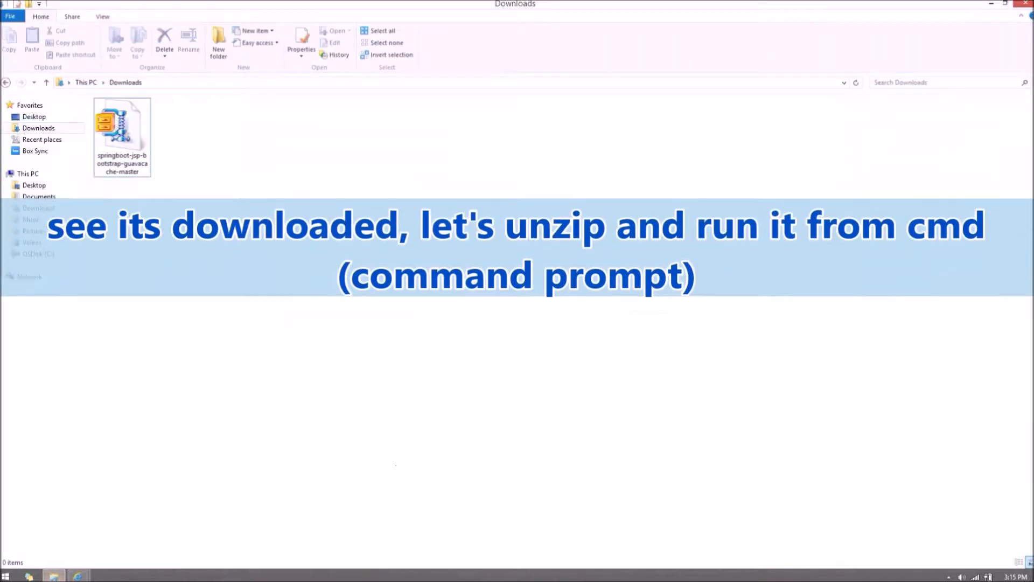
Step: Extract the ZIP with 7-Zip and enter the springboot-jsp-bootstrap-guavacache-master folder
right_click(122, 128)
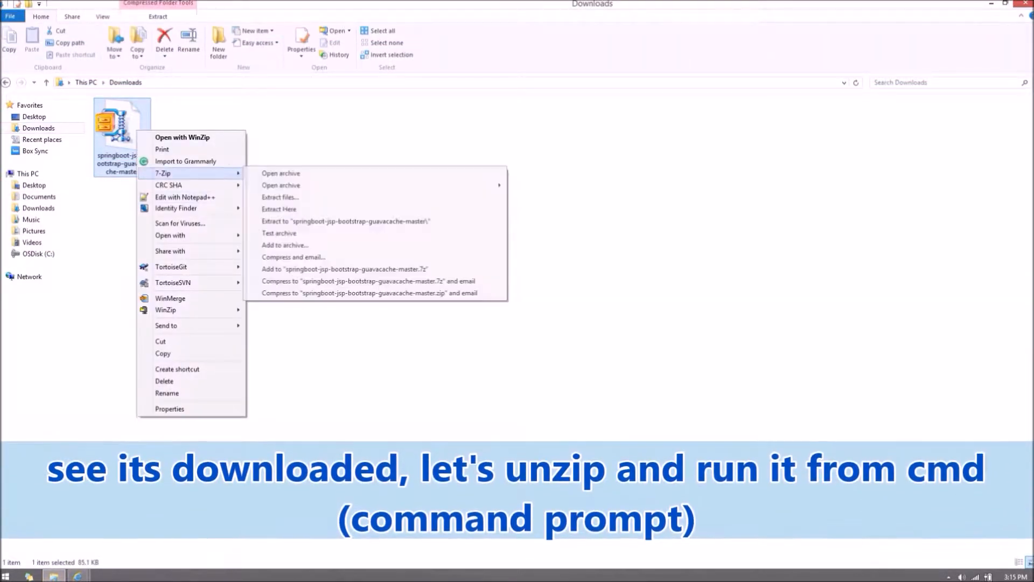
left_click(278, 208)
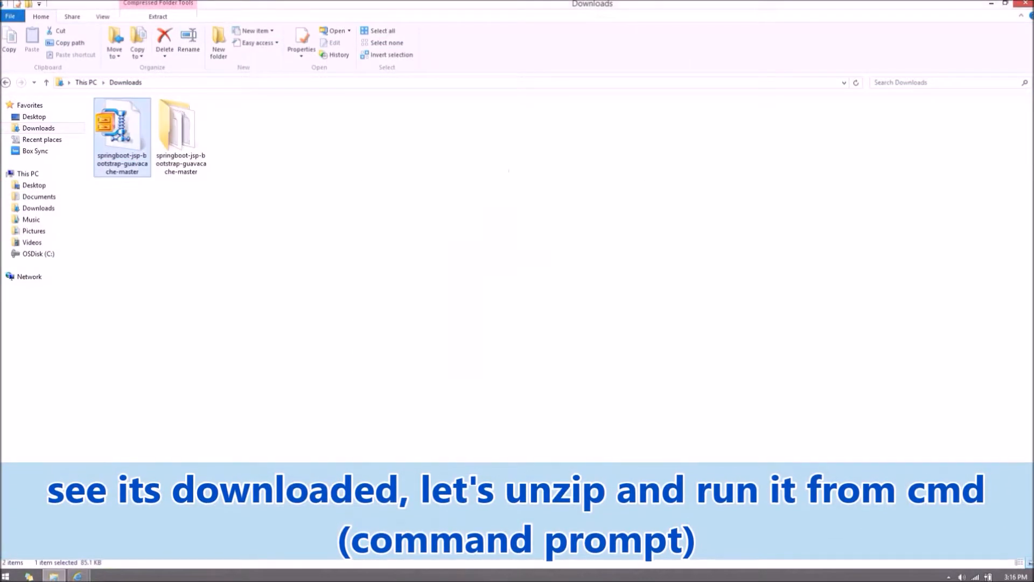
double_click(180, 128)
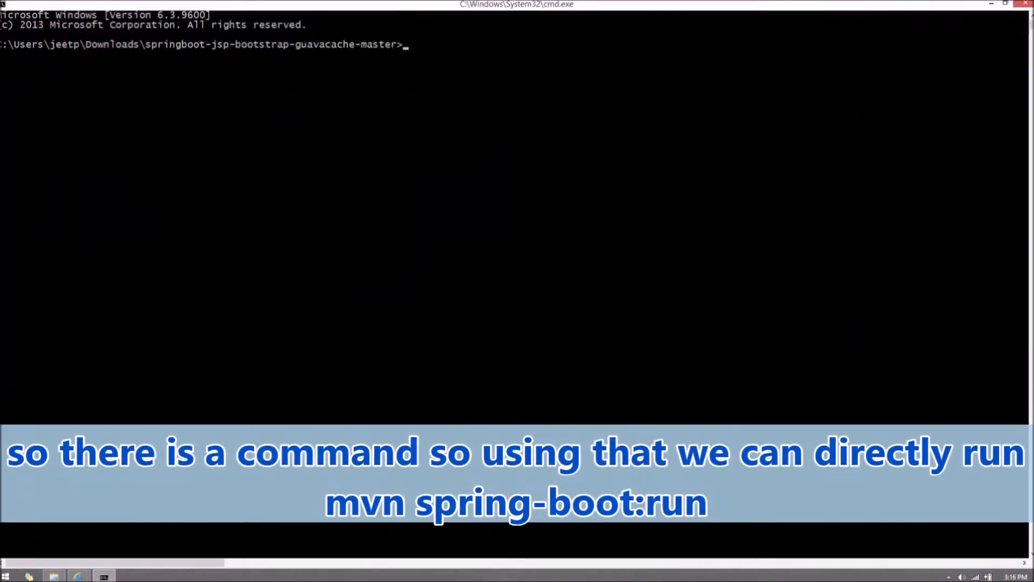
Step: Run mvn spring-boot:run and follow the startup log until the server is up on port 8080
type("mvn")
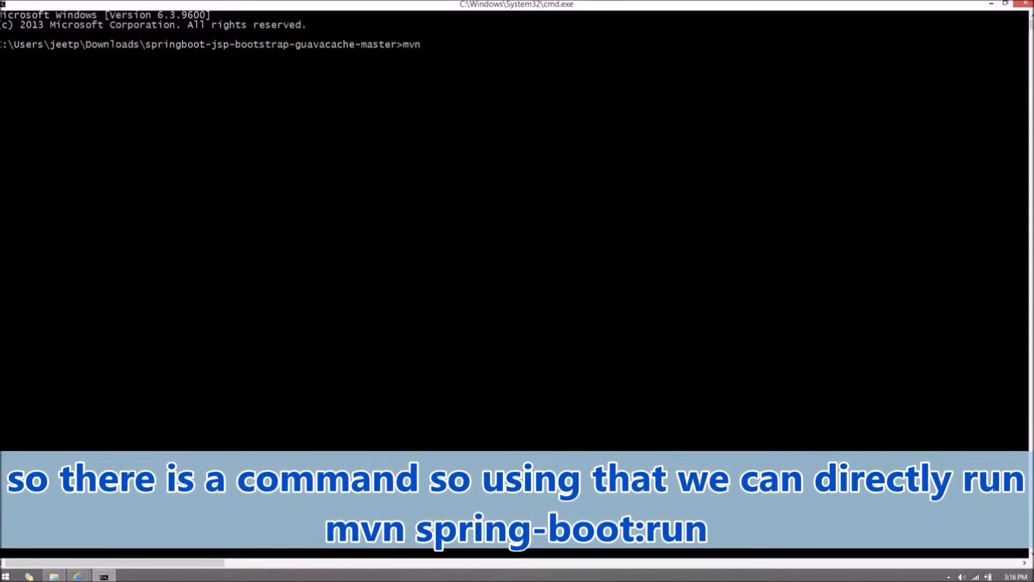
type("spring")
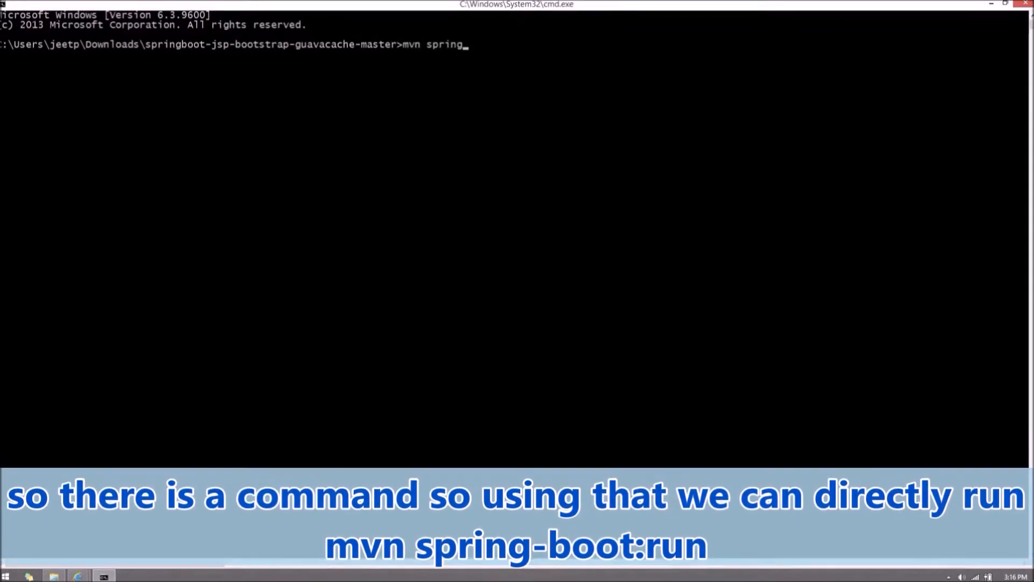
type("-boot:")
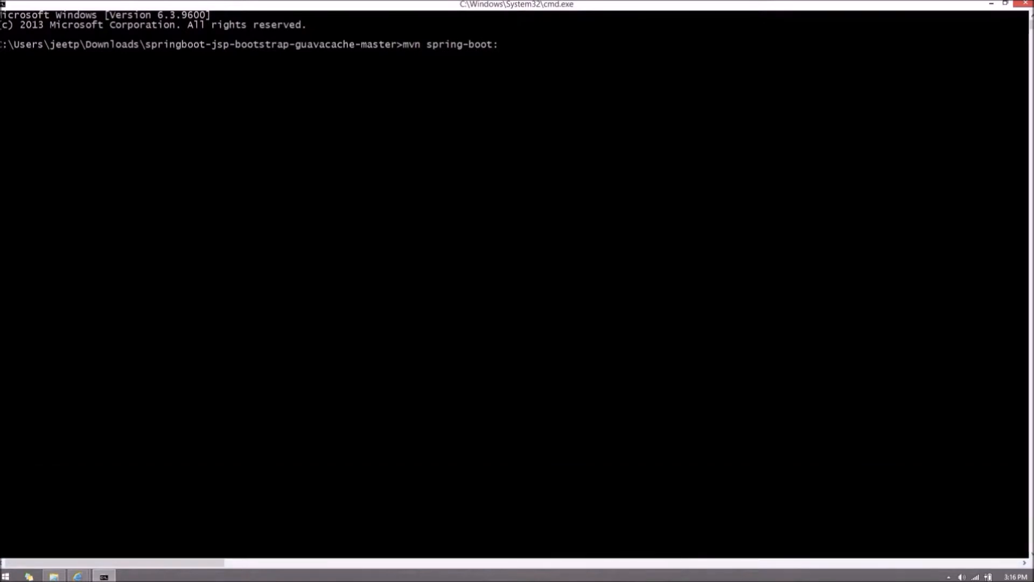
type("run")
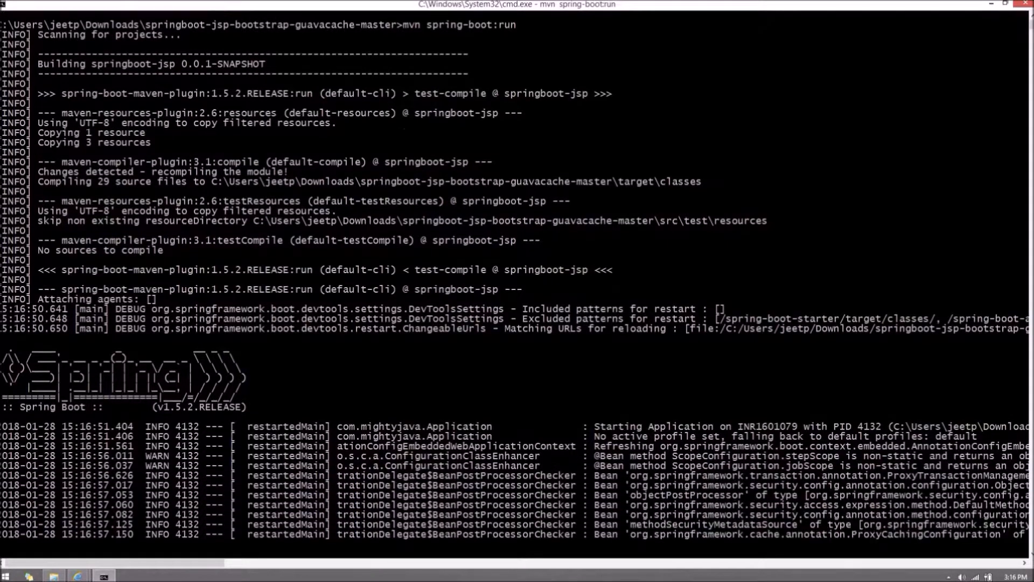
scroll("down", 3)
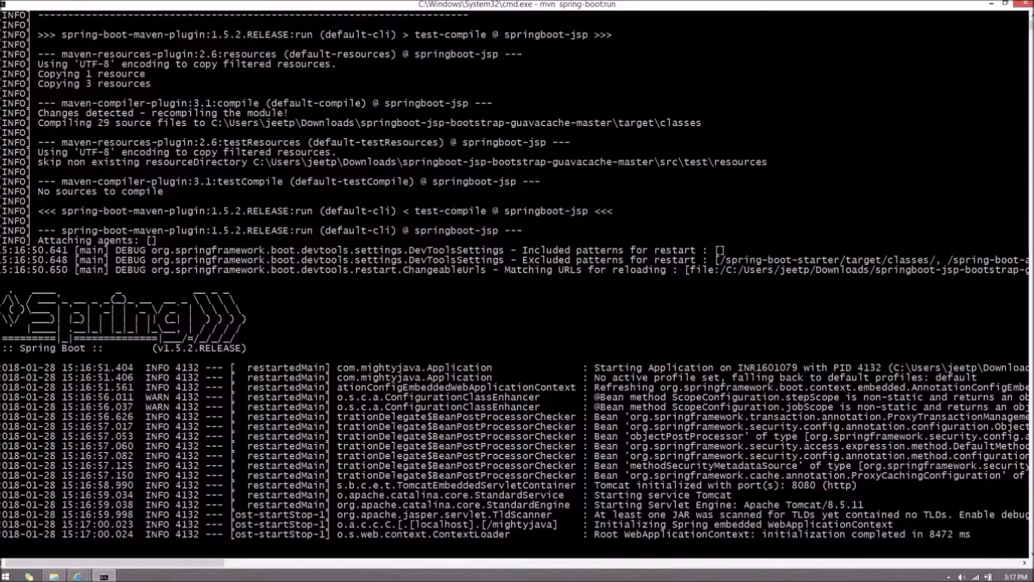
scroll("down", 3)
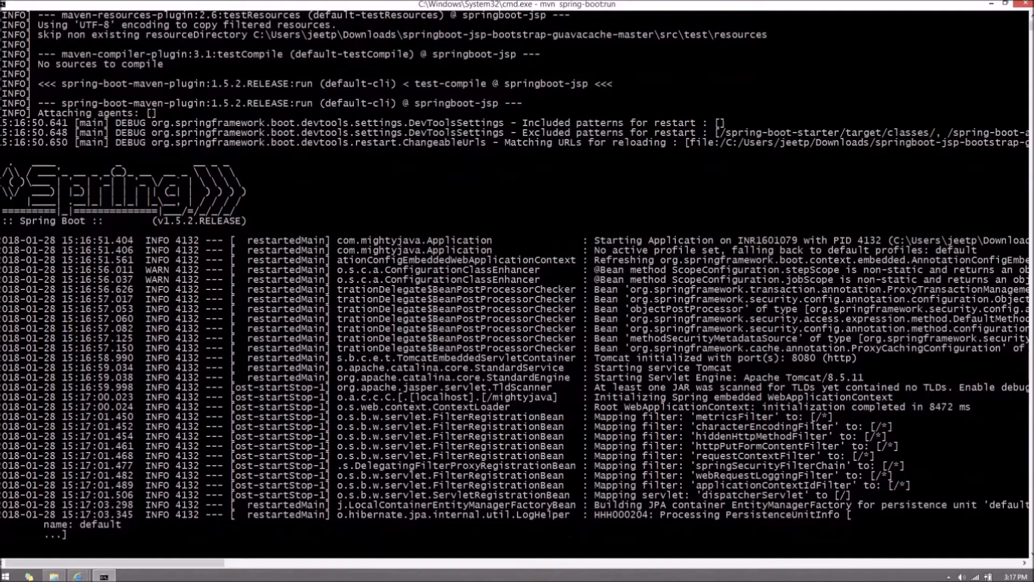
scroll("down", 3)
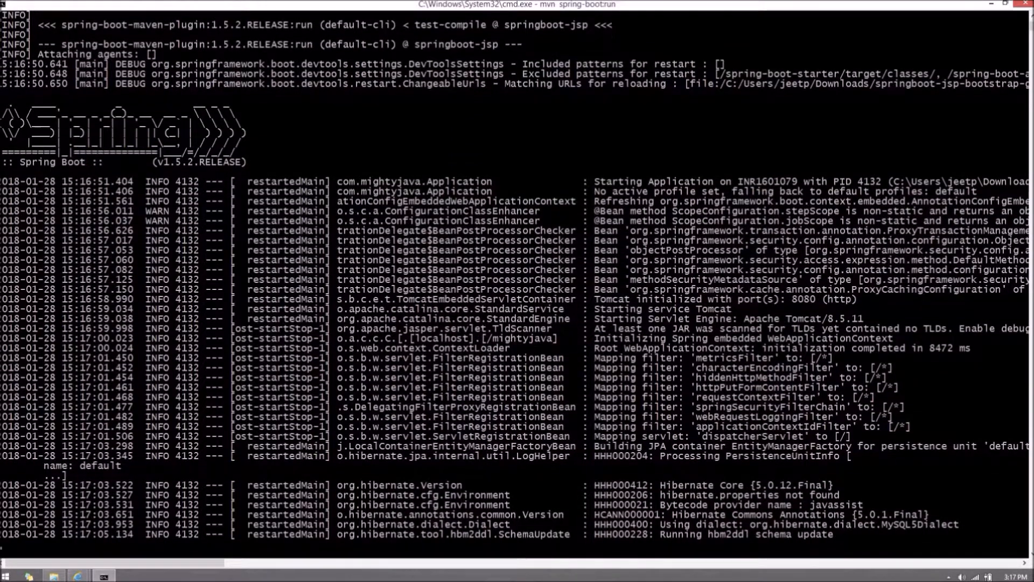
scroll("down", 3)
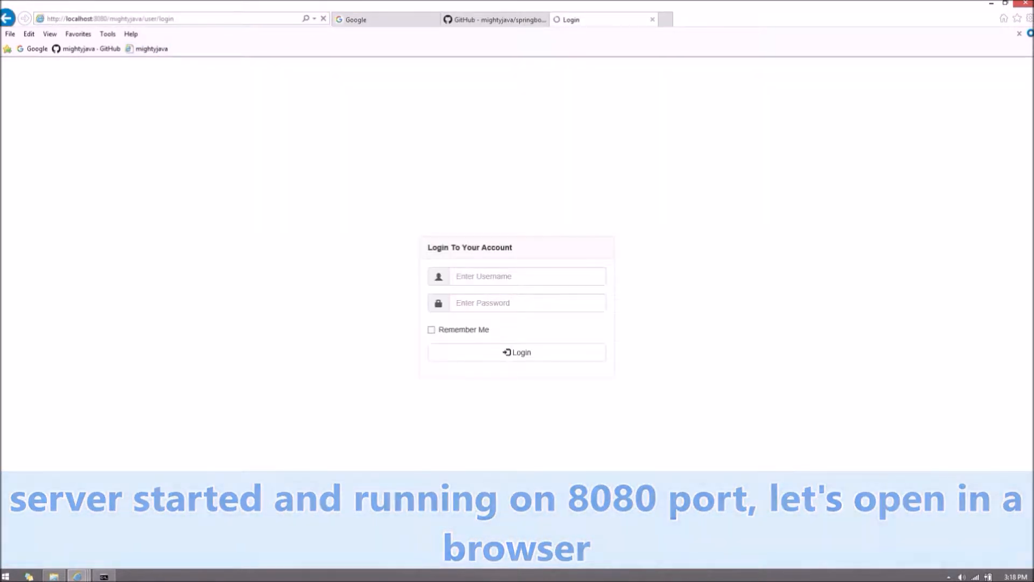
Step: Log in at localhost:8080/mightyjava as user terrym with its password
left_click(1027, 19)
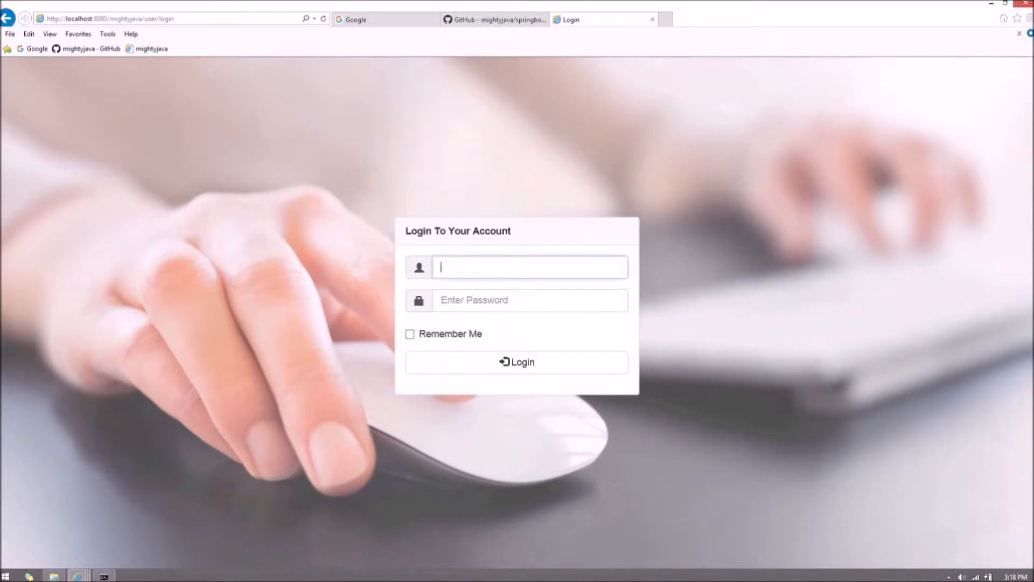
type("terrym")
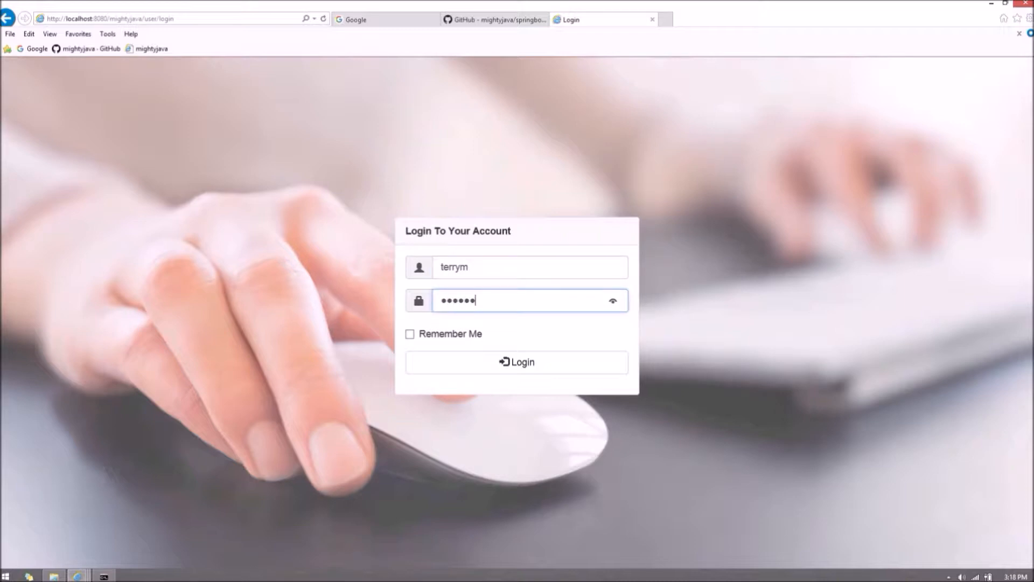
left_click(516, 362)
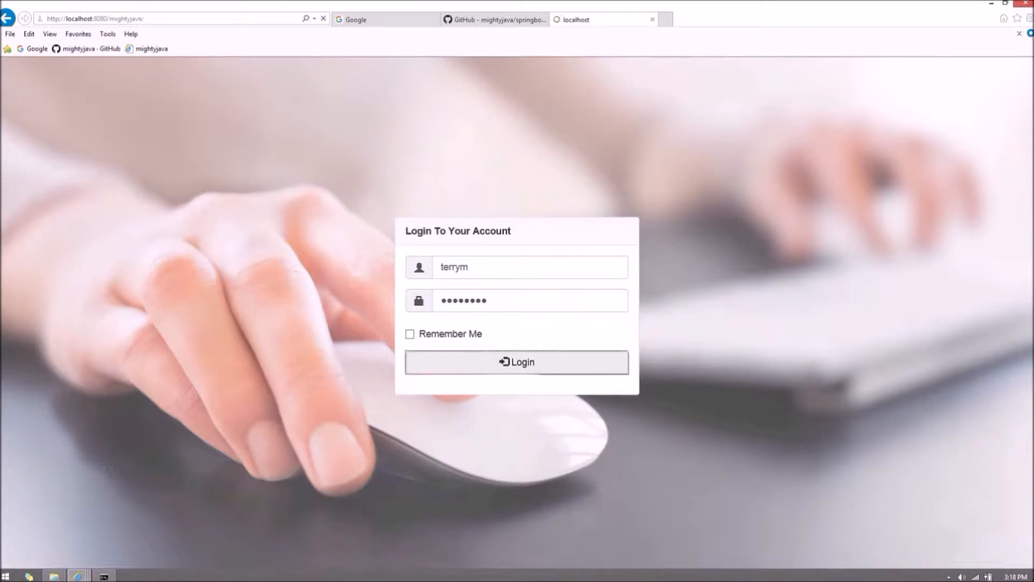
left_click(517, 362)
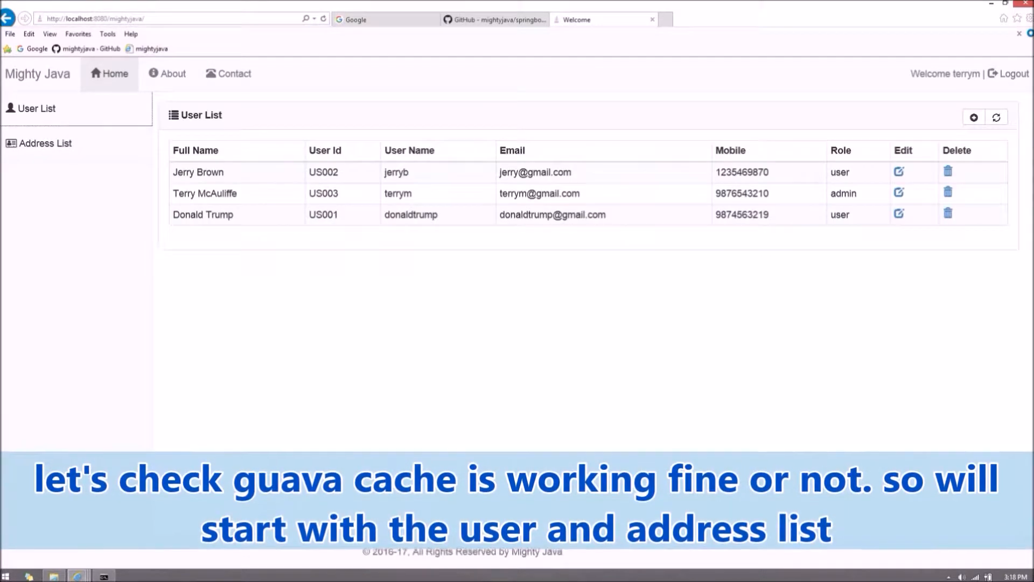
Step: View the Address List, then return to the User List with its three users
left_click(45, 143)
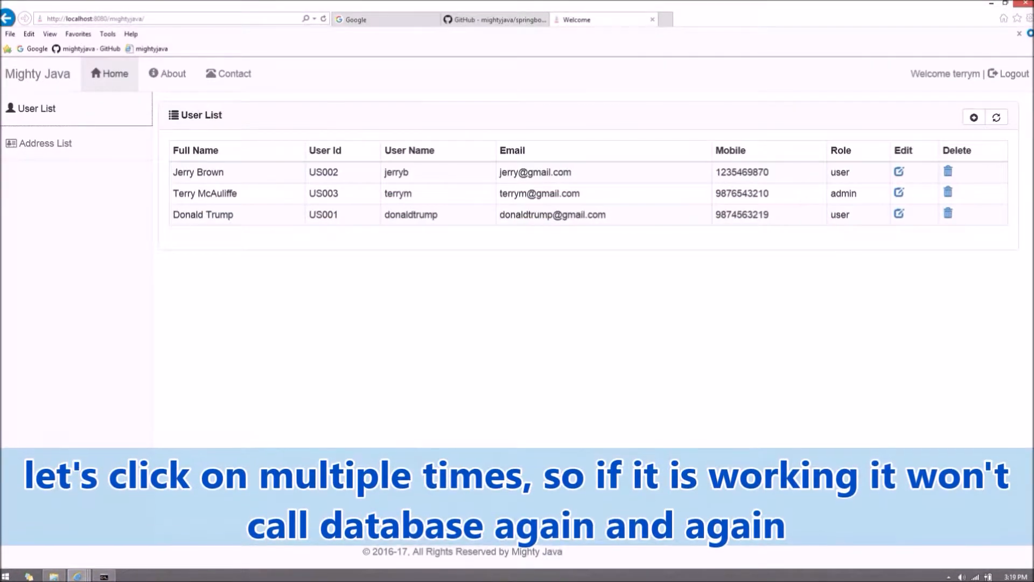
left_click(46, 144)
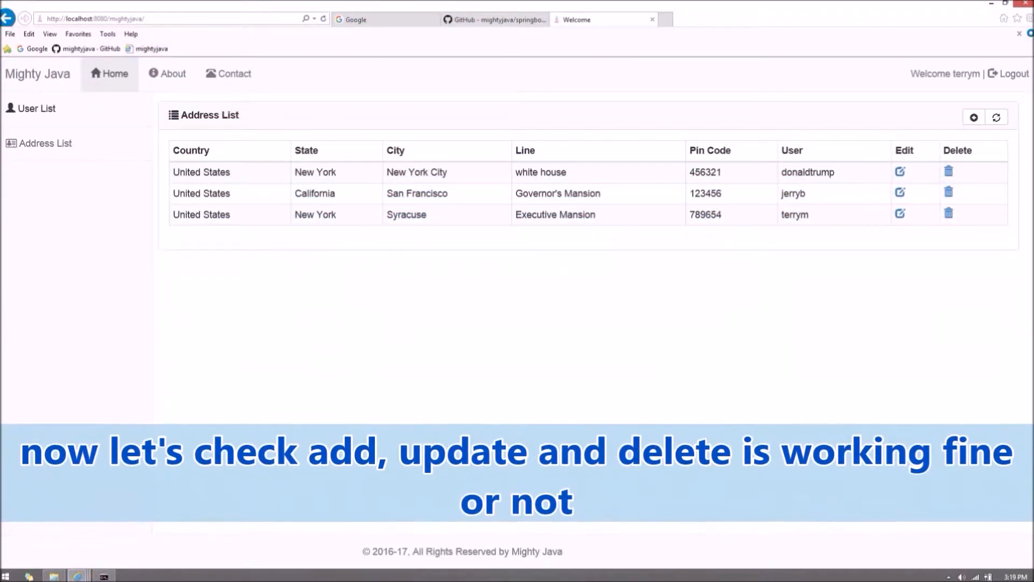
left_click(35, 108)
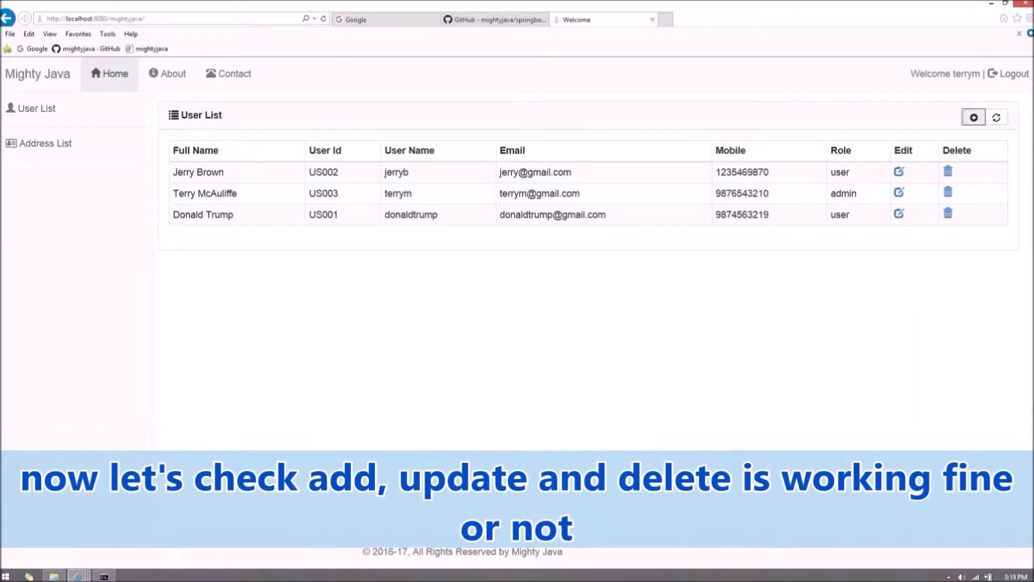
left_click(974, 118)
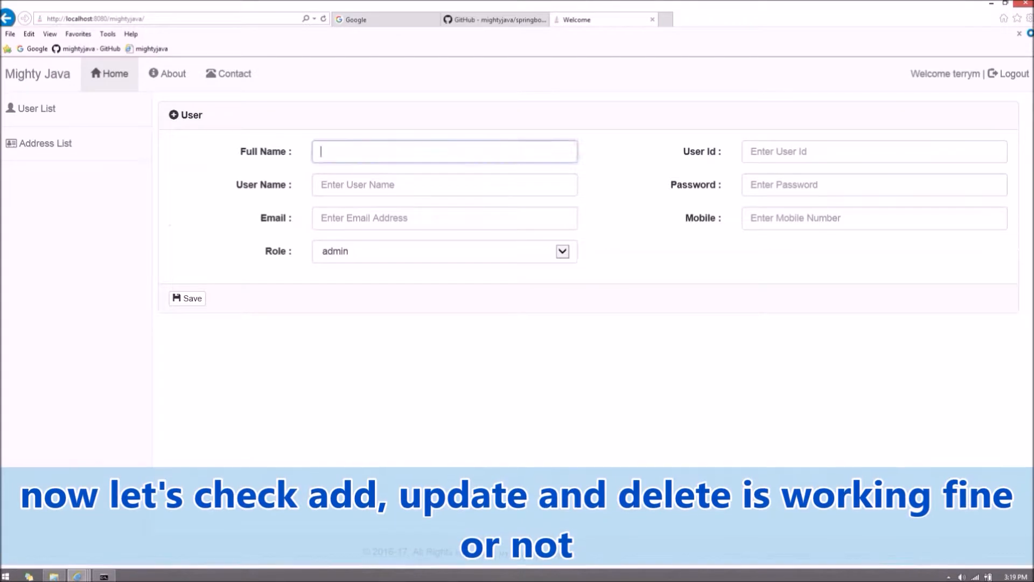
type("Test")
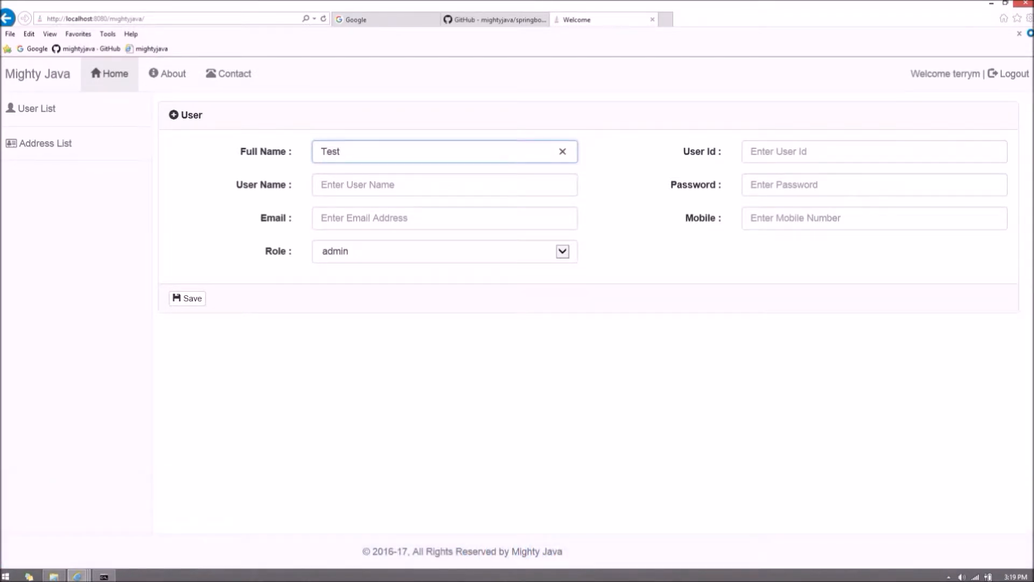
type("Ts")
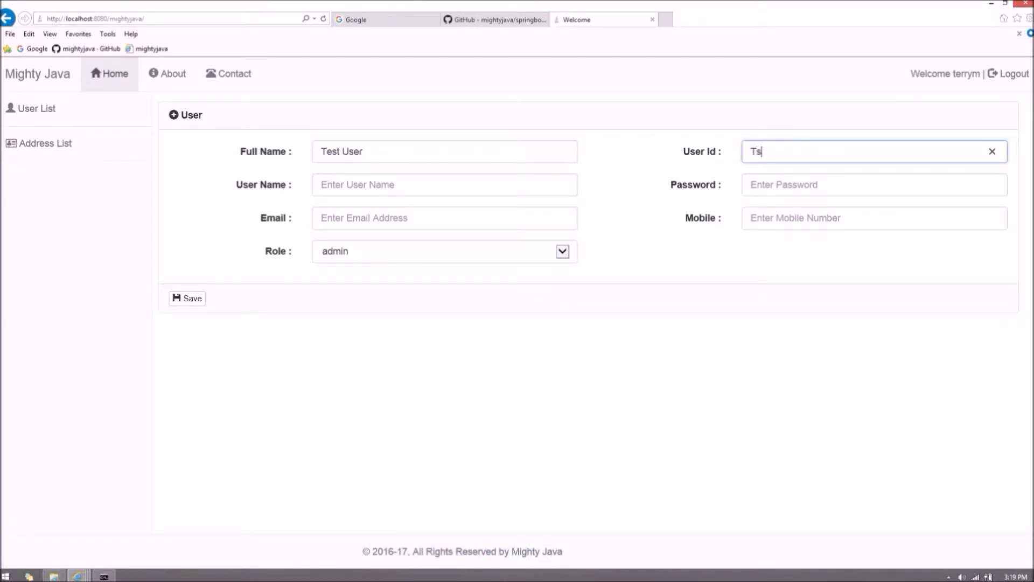
type("test")
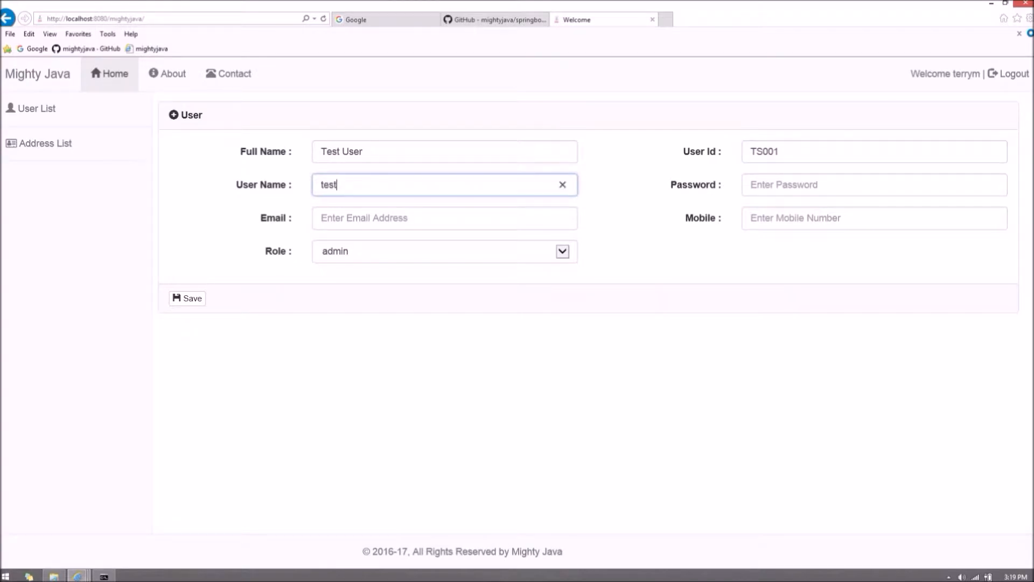
type("user")
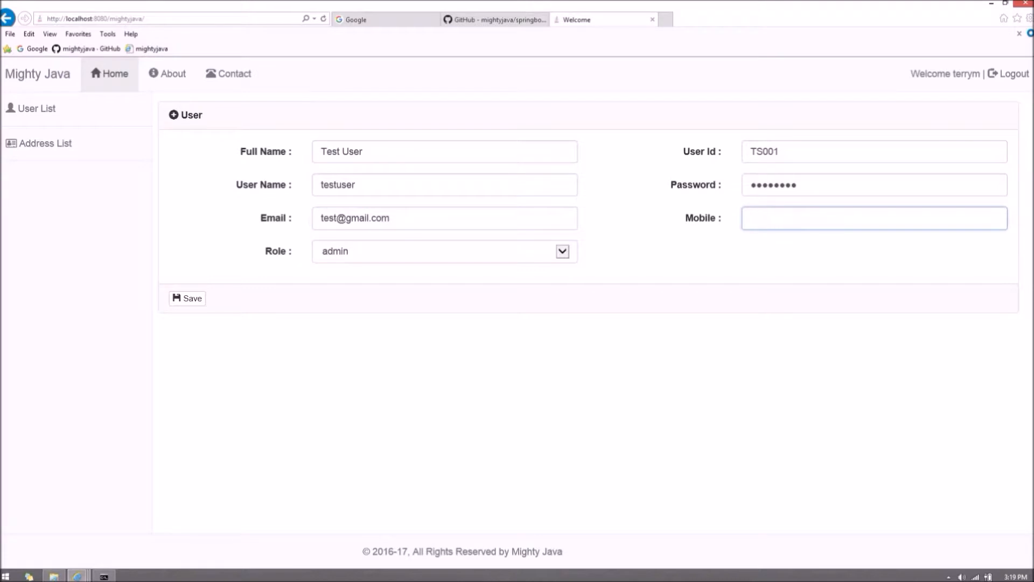
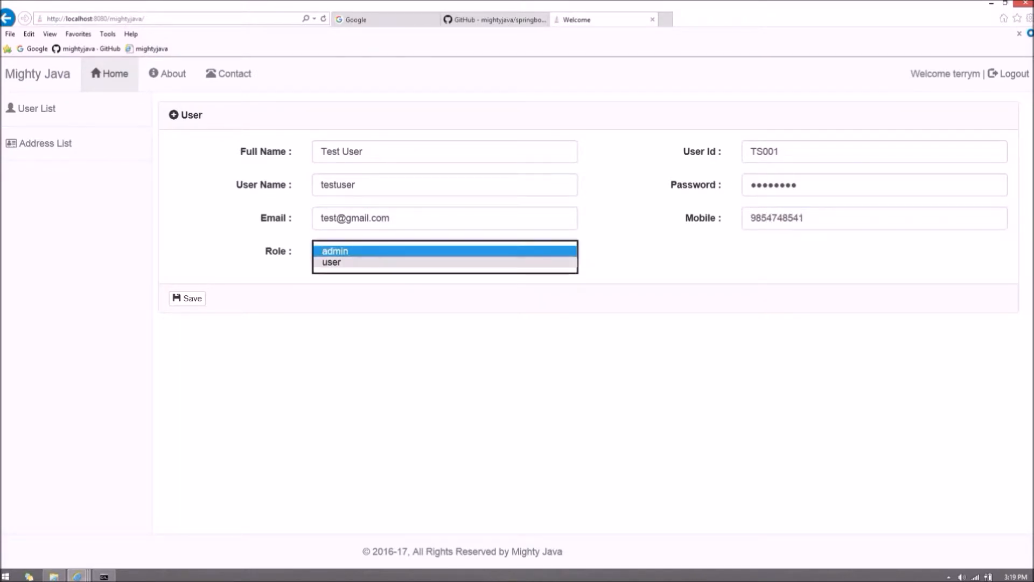
left_click(331, 262)
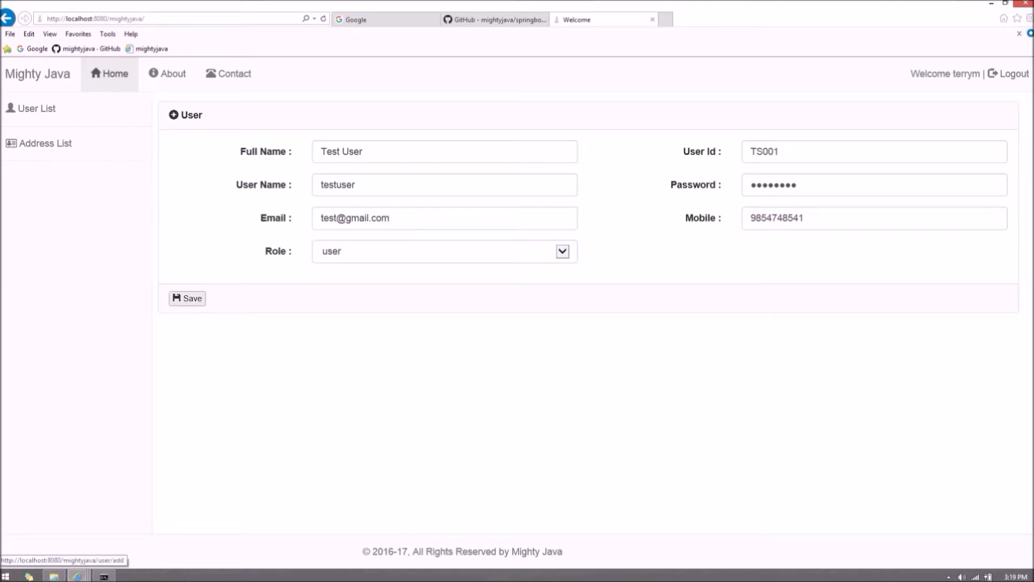
left_click(186, 297)
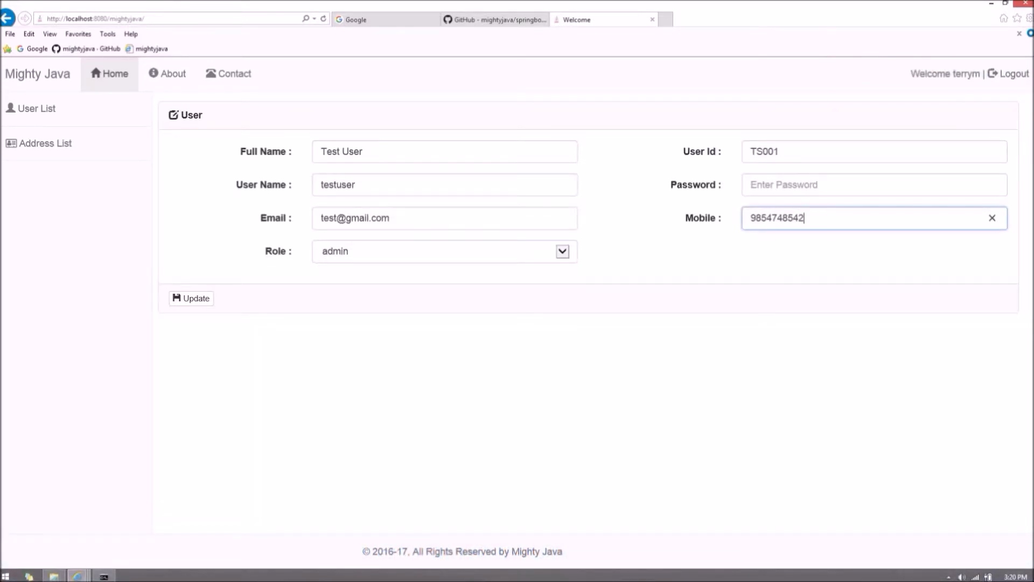
left_click(444, 251)
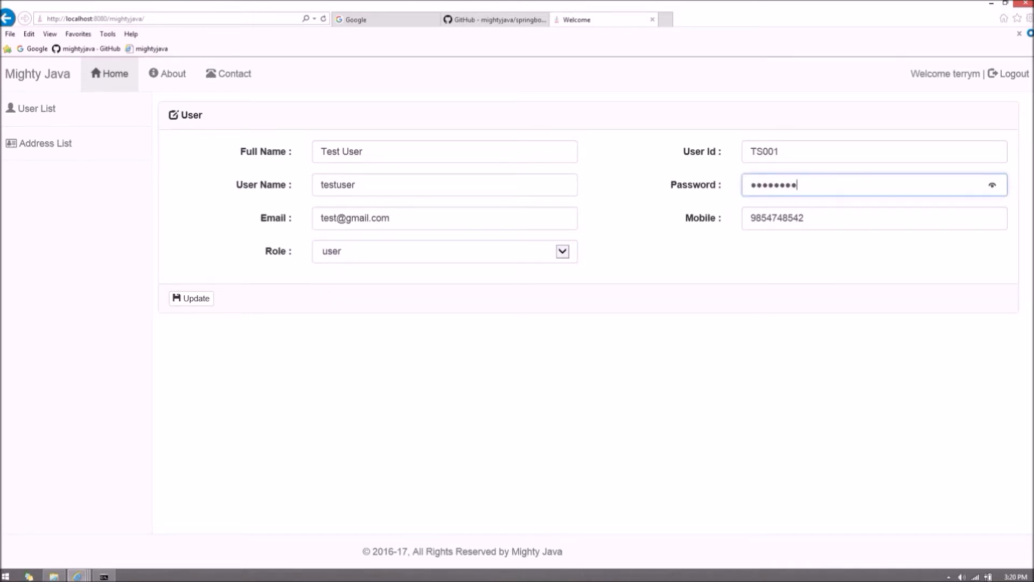
left_click(190, 299)
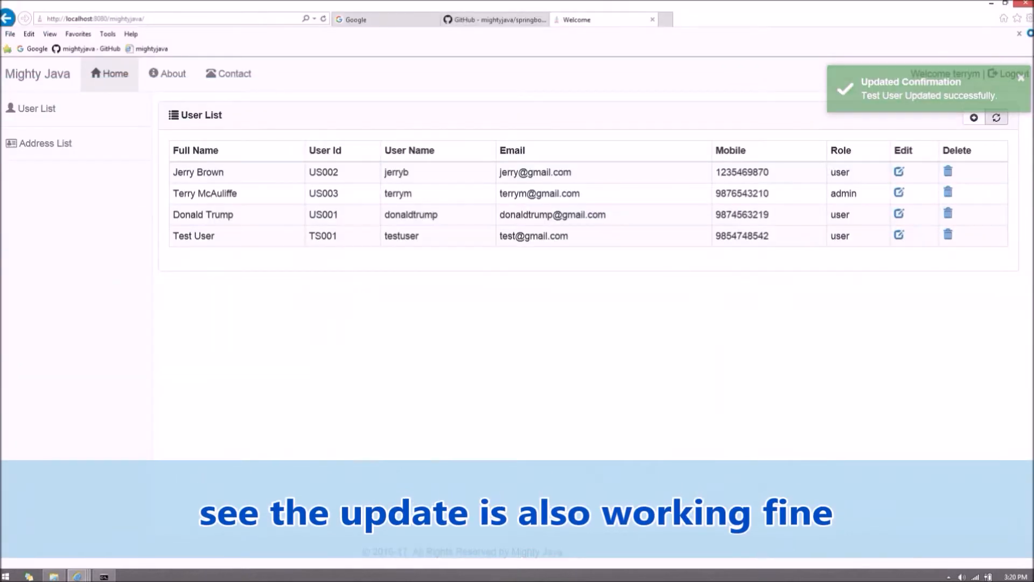
left_click(948, 234)
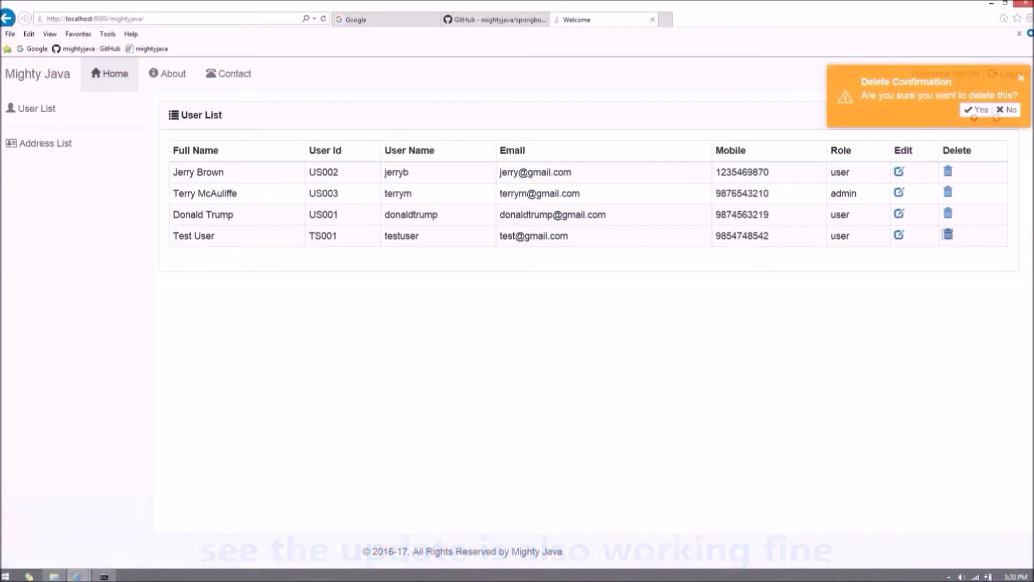
Step: Confirm Test User's deletion and return to the project's GitHub repository
left_click(978, 110)
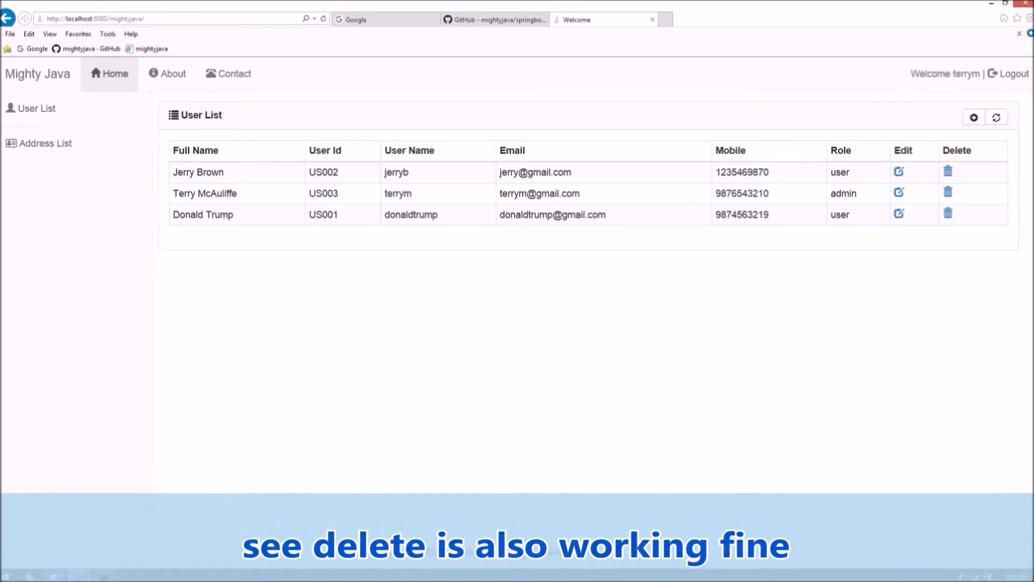
left_click(493, 19)
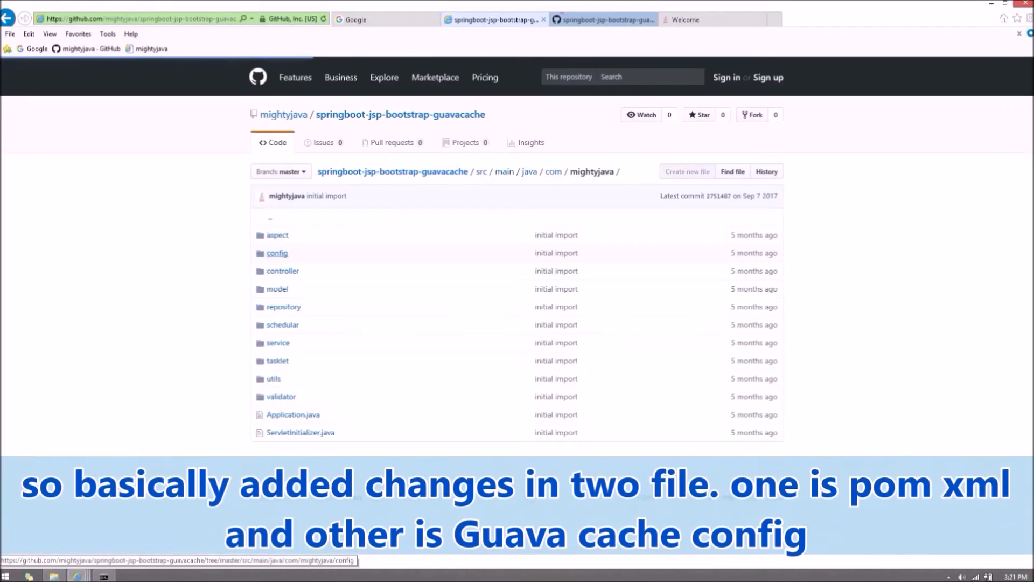
Step: Show pom.xml and highlight the spring-boot-starter-cache and guava dependencies
left_click(277, 253)
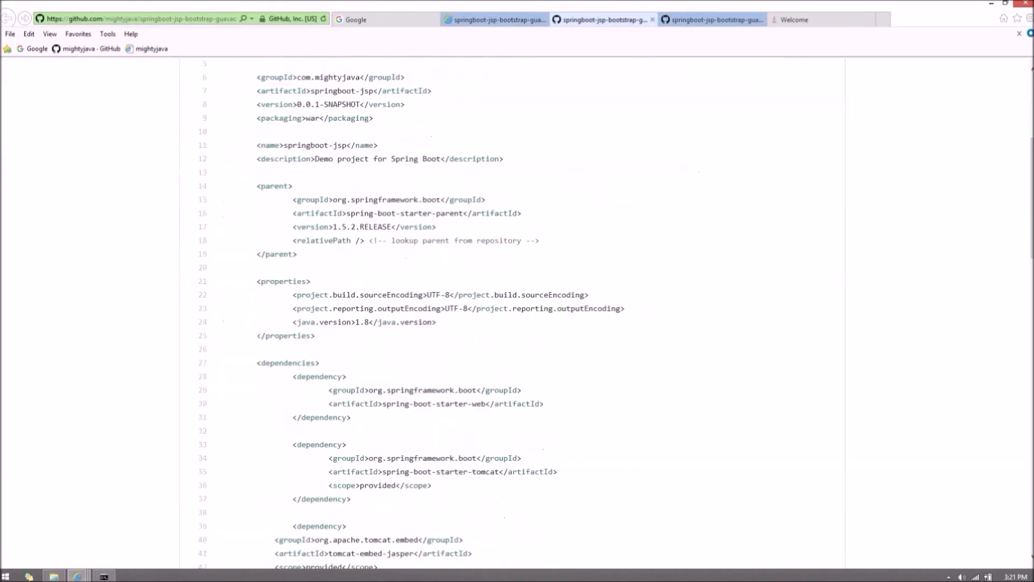
scroll("down", 3)
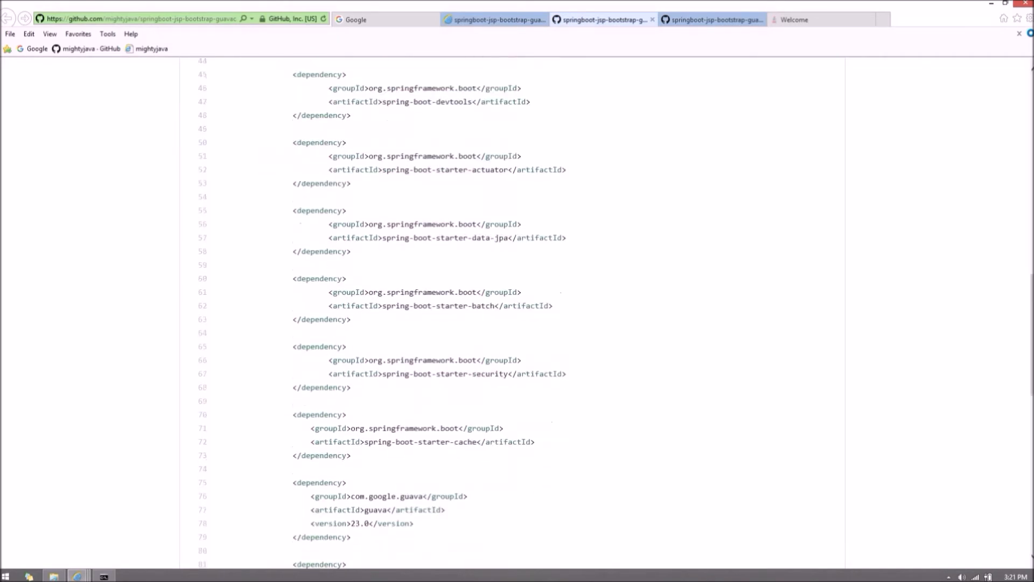
scroll("down", 3)
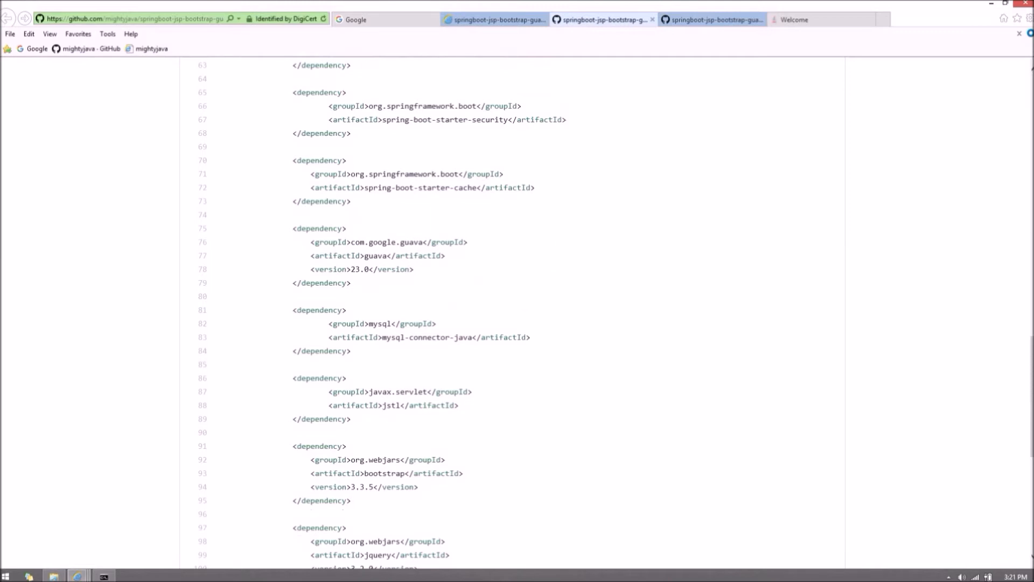
left_click_drag(292, 160, 351, 282)
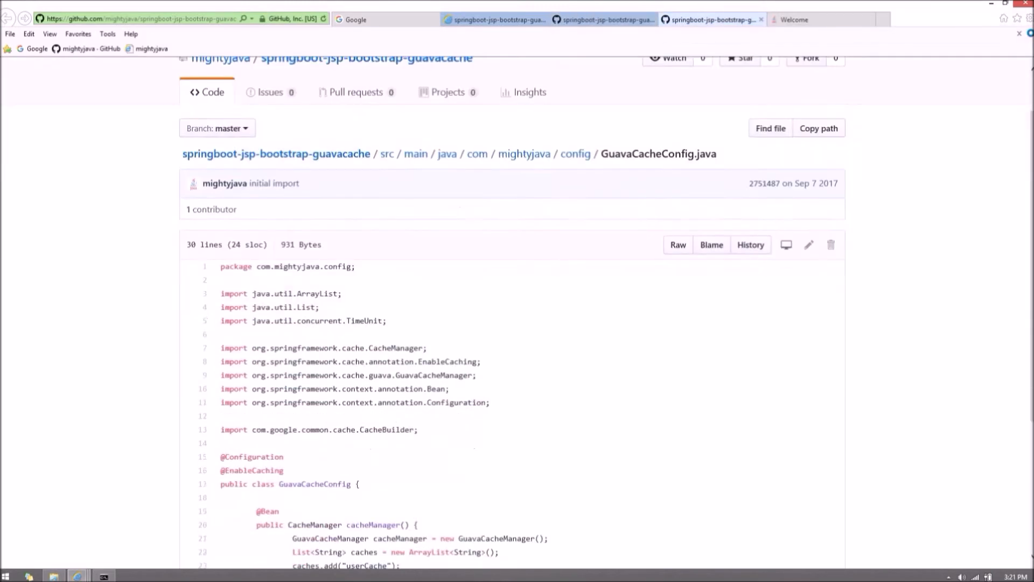
Step: Highlight lines 15–29 of GuavaCacheConfig with the cacheManager bean for userCache and addressCache
scroll("down", 3)
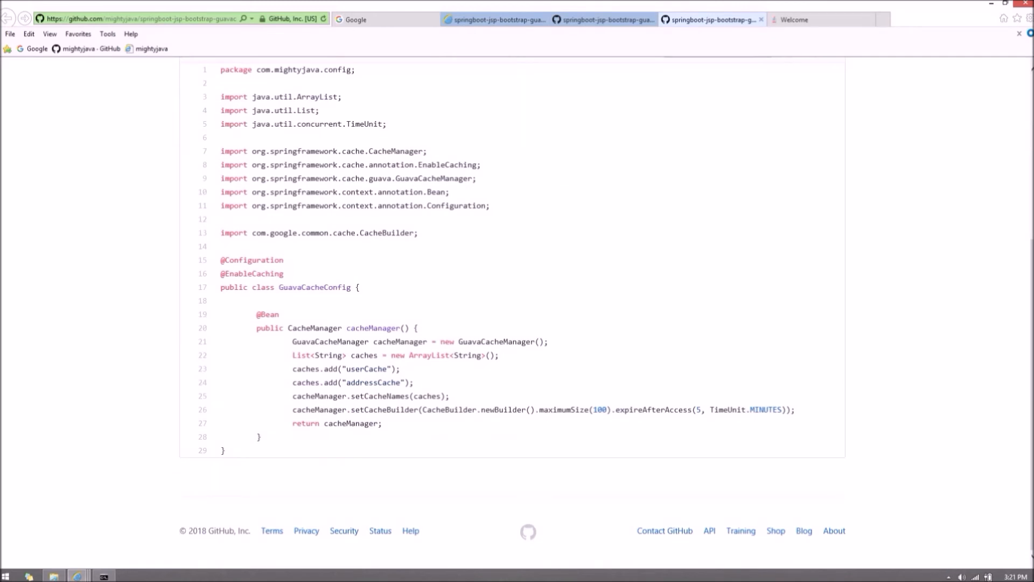
left_click_drag(220, 259, 224, 450)
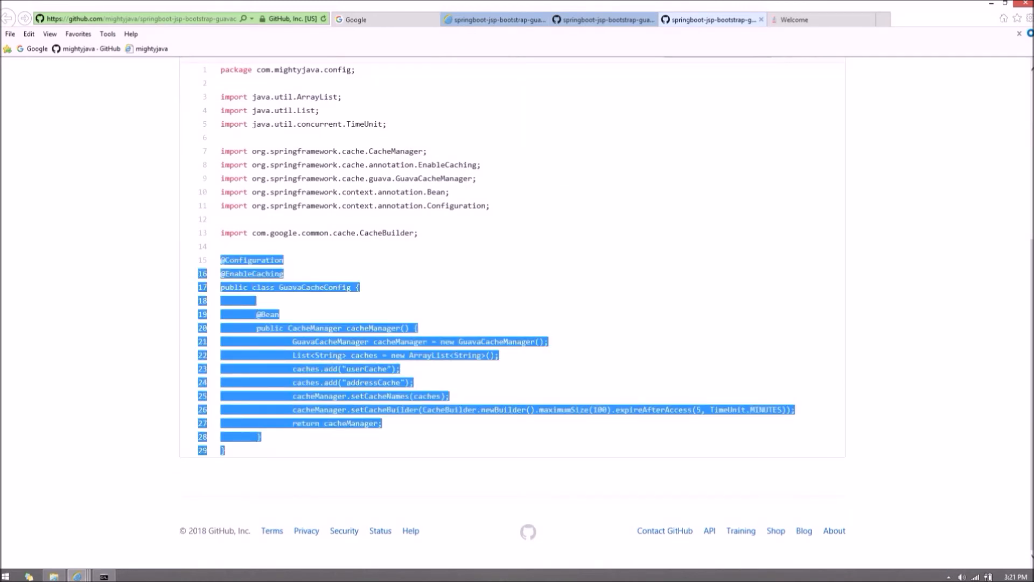